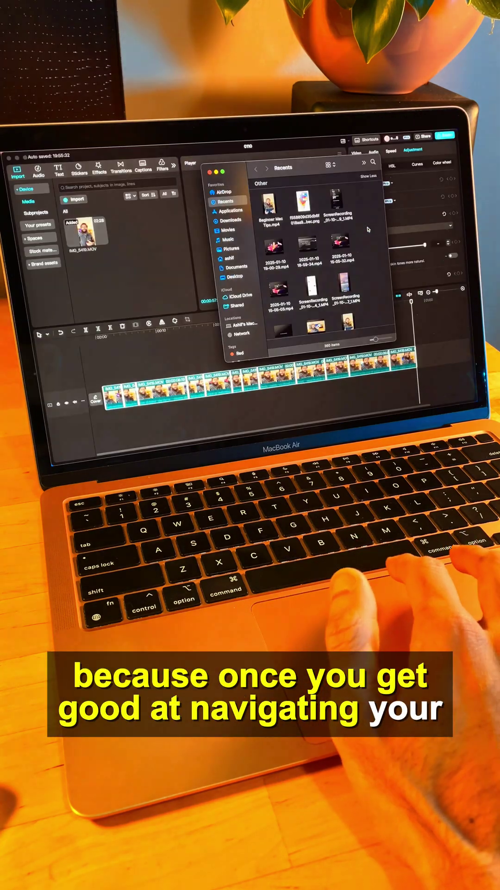
Drop the Recents file onto the CapCut timeline start, then bring up Spotlight Search with F4
{"action": "left_click", "coordinate": [302, 204]}
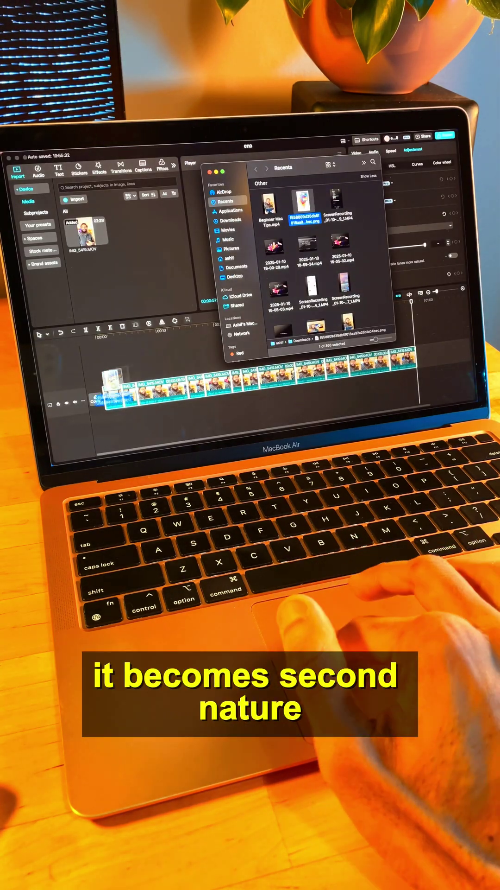
{"action": "key", "text": "f4"}
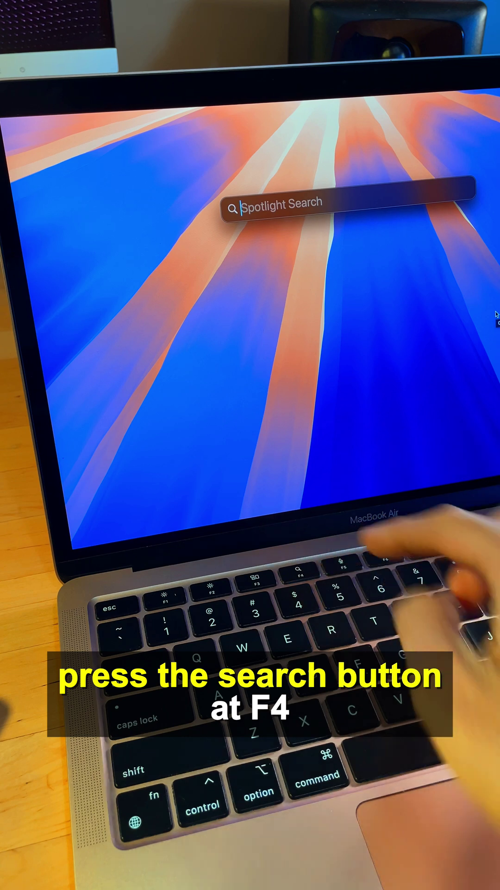